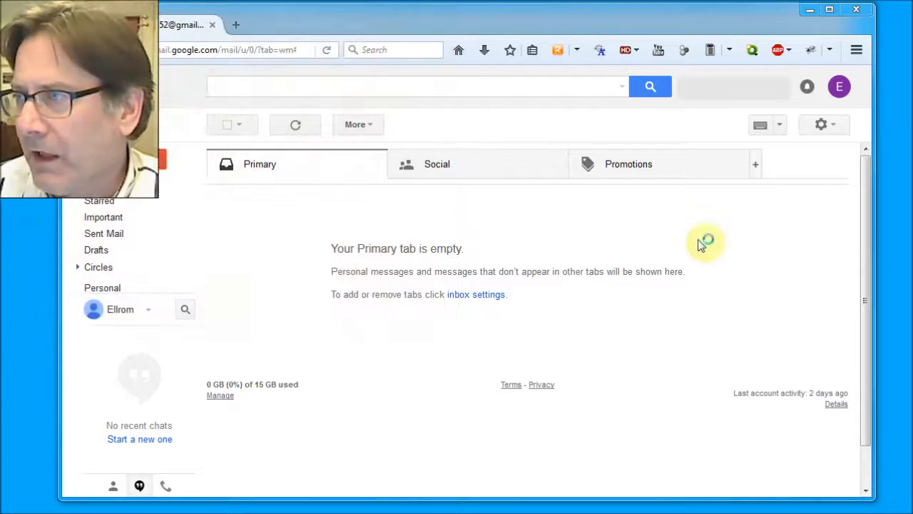
{"action": "mouse_move", "coordinate": [531, 135]}
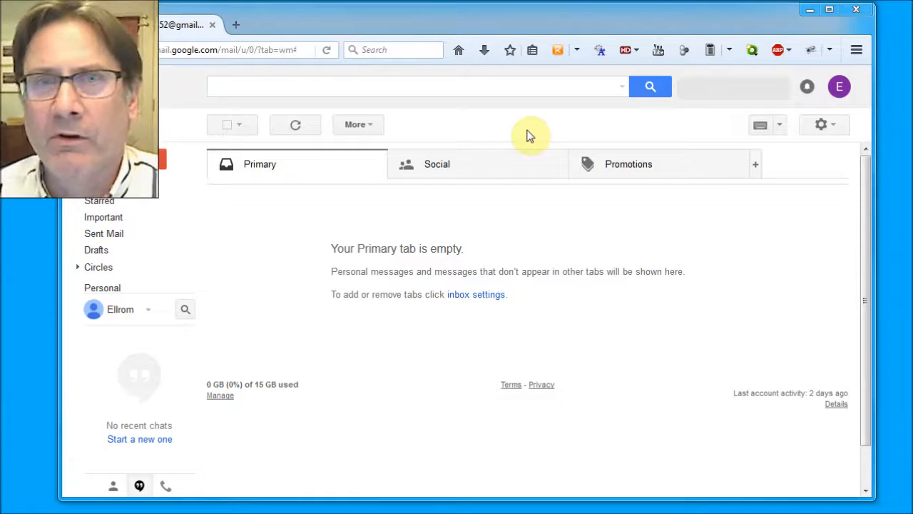
{"action": "mouse_move", "coordinate": [459, 186]}
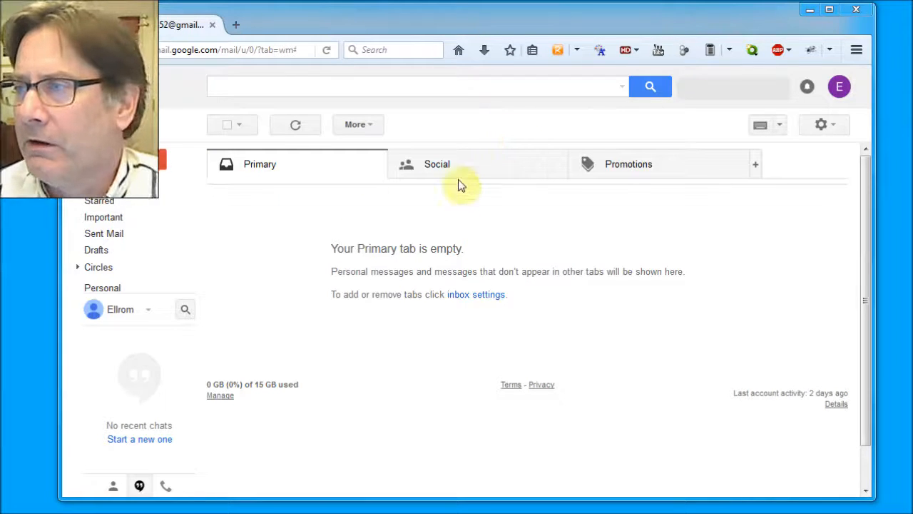
Step: Show the Social category and start printing the whole Facebook trending conversation
{"action": "left_click", "coordinate": [437, 163]}
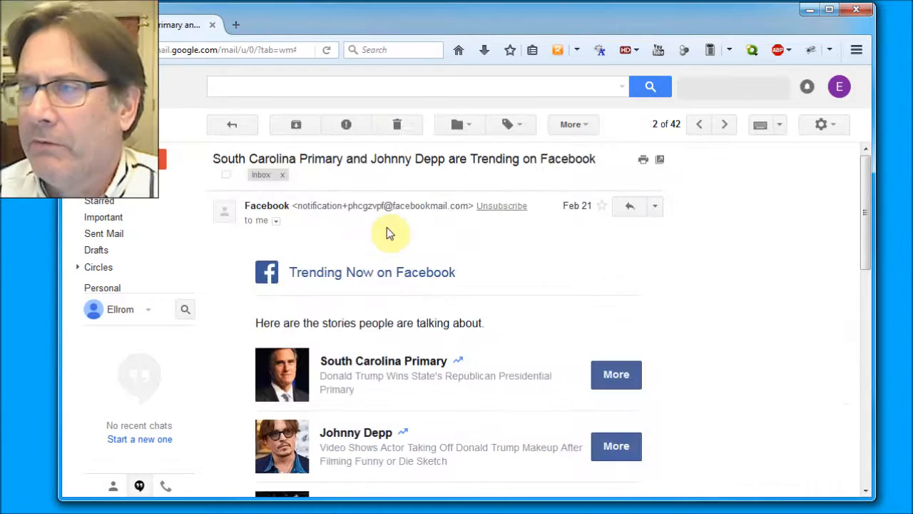
{"action": "mouse_move", "coordinate": [659, 267]}
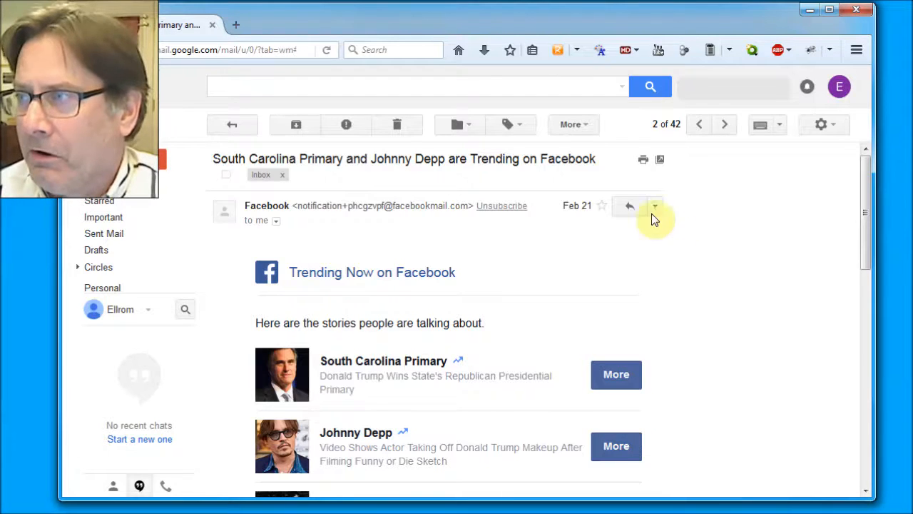
{"action": "mouse_move", "coordinate": [642, 160]}
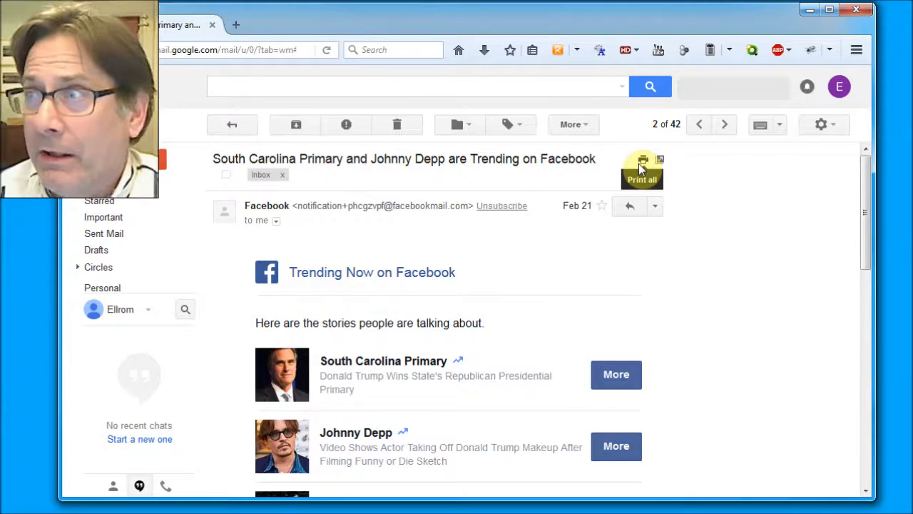
{"action": "mouse_move", "coordinate": [628, 164]}
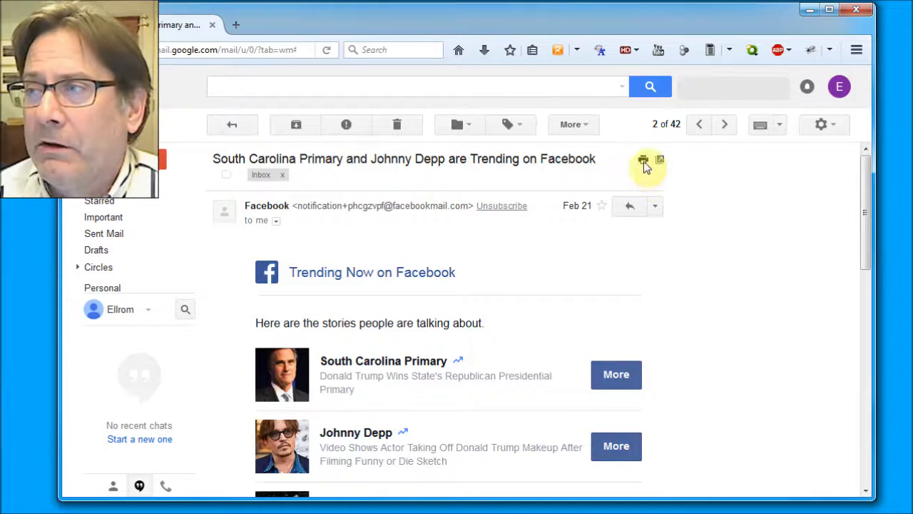
{"action": "mouse_move", "coordinate": [642, 160]}
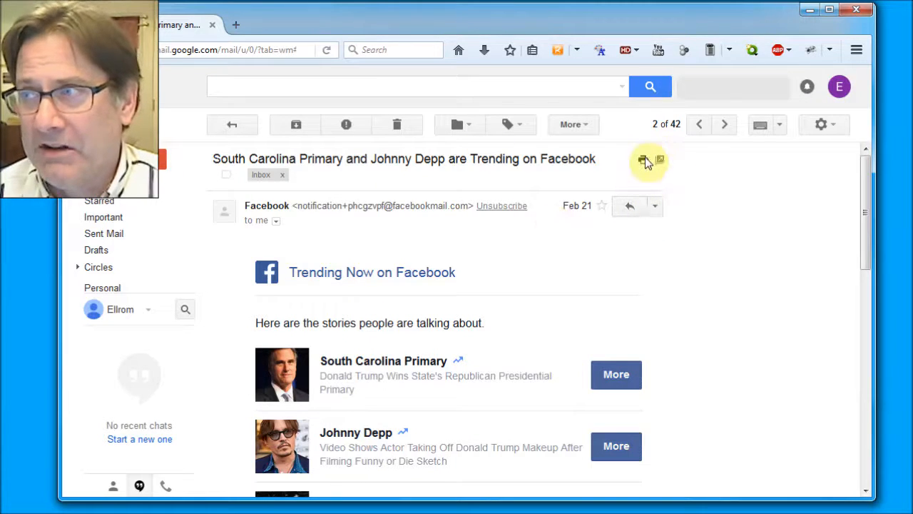
{"action": "mouse_move", "coordinate": [643, 160]}
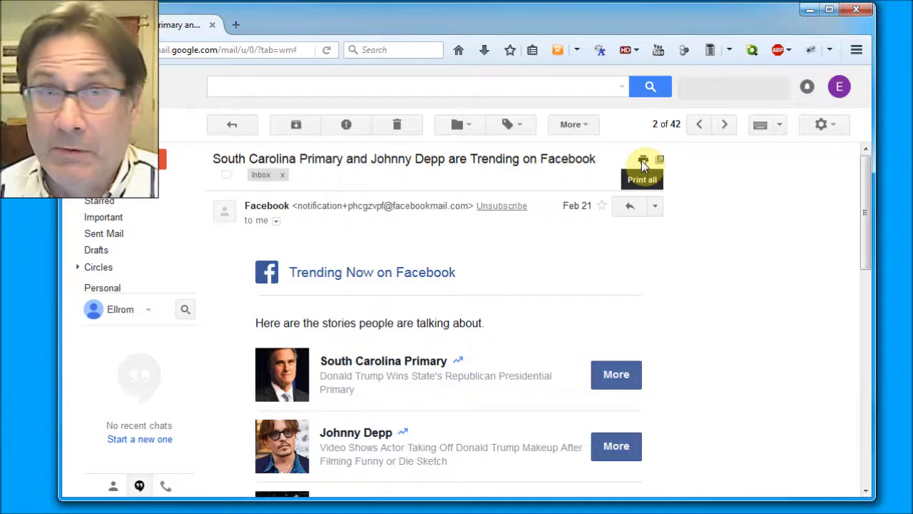
{"action": "left_click", "coordinate": [642, 161]}
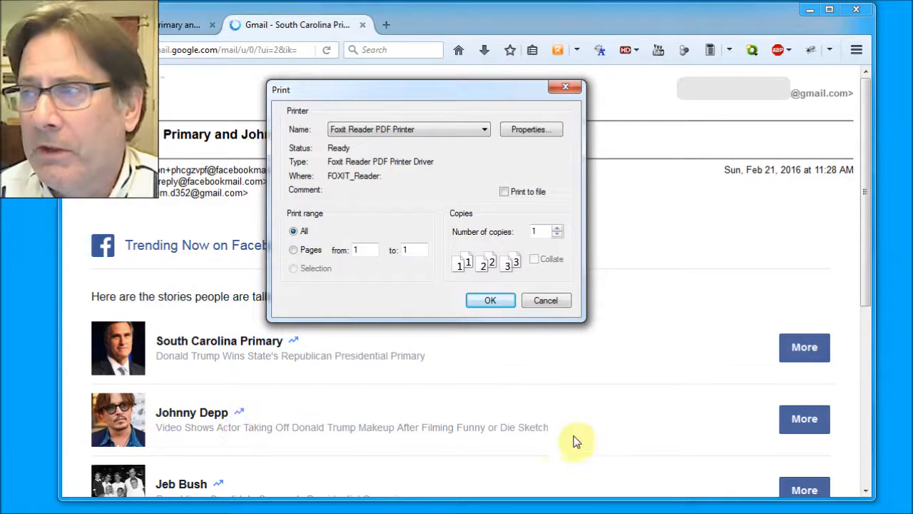
{"action": "mouse_move", "coordinate": [464, 199]}
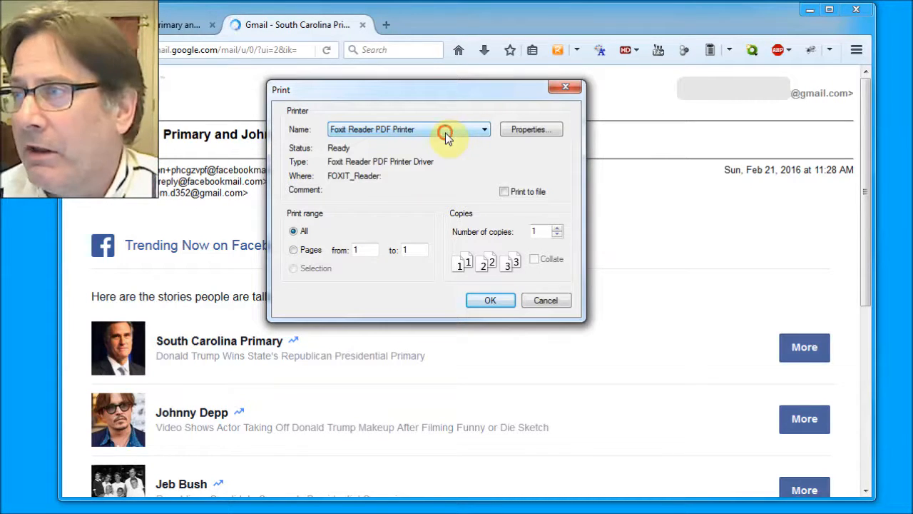
Step: Choose the Brother HL-3180CDW printer in the Print dialog, then cancel without printing
{"action": "left_click", "coordinate": [485, 129]}
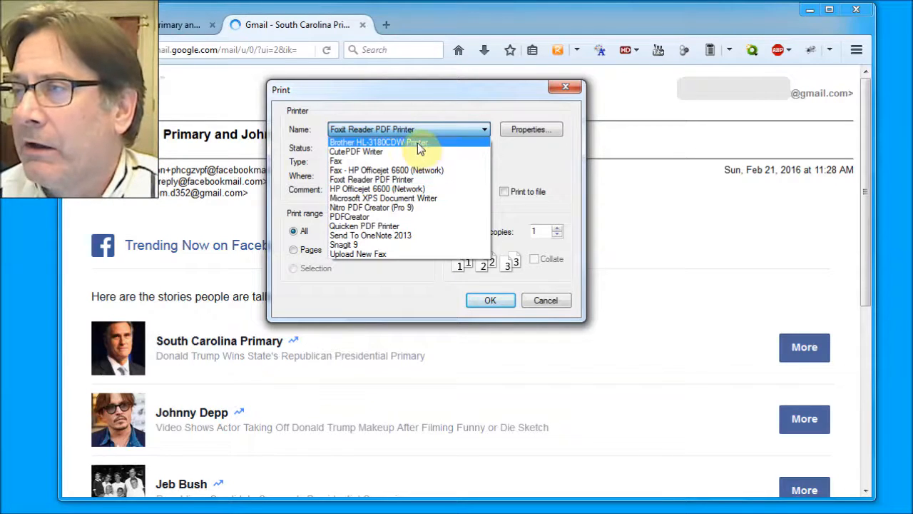
{"action": "left_click", "coordinate": [378, 142]}
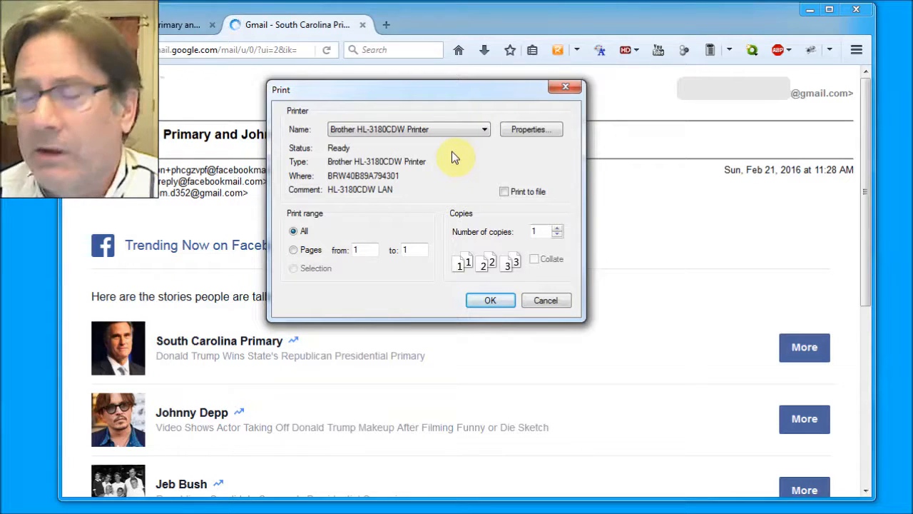
{"action": "mouse_move", "coordinate": [454, 311]}
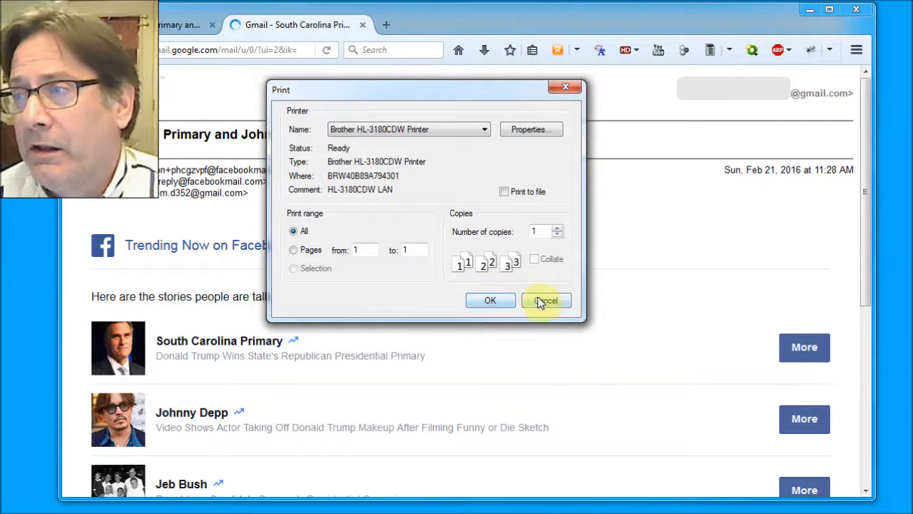
{"action": "left_click", "coordinate": [545, 299]}
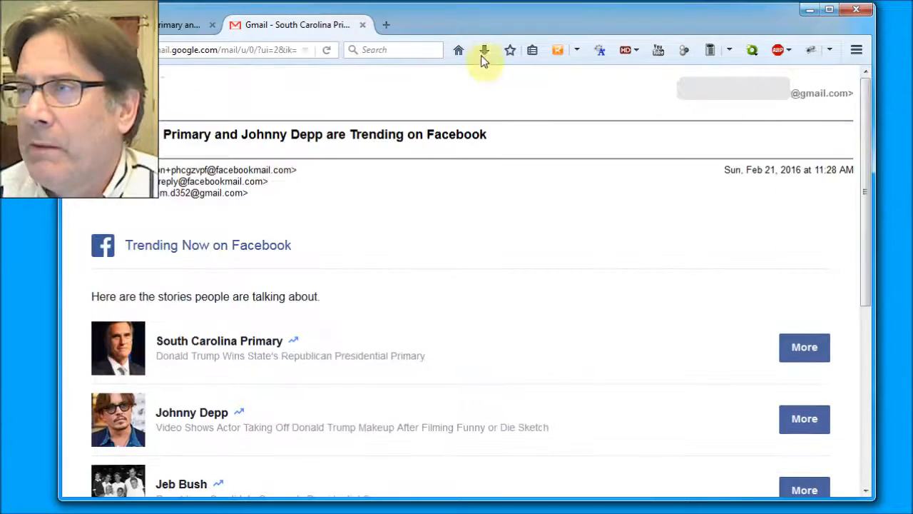
{"action": "mouse_move", "coordinate": [364, 25]}
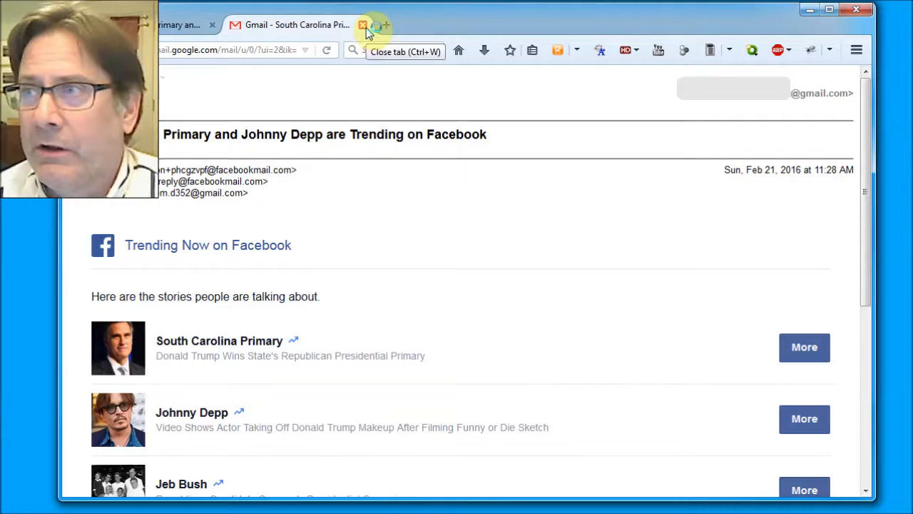
Step: Close the print-ready tab and reopen the South Carolina Primary message from the Social list
{"action": "left_click", "coordinate": [363, 26]}
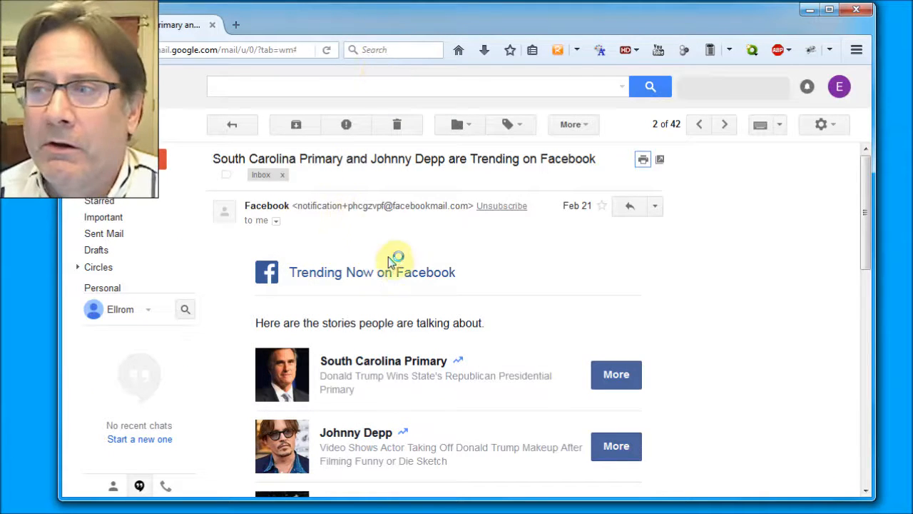
{"action": "mouse_move", "coordinate": [196, 240]}
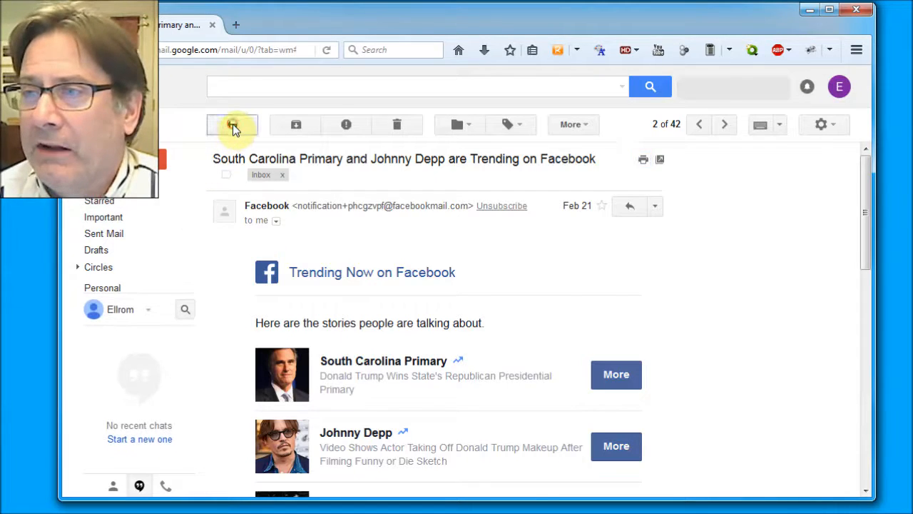
{"action": "left_click", "coordinate": [231, 125]}
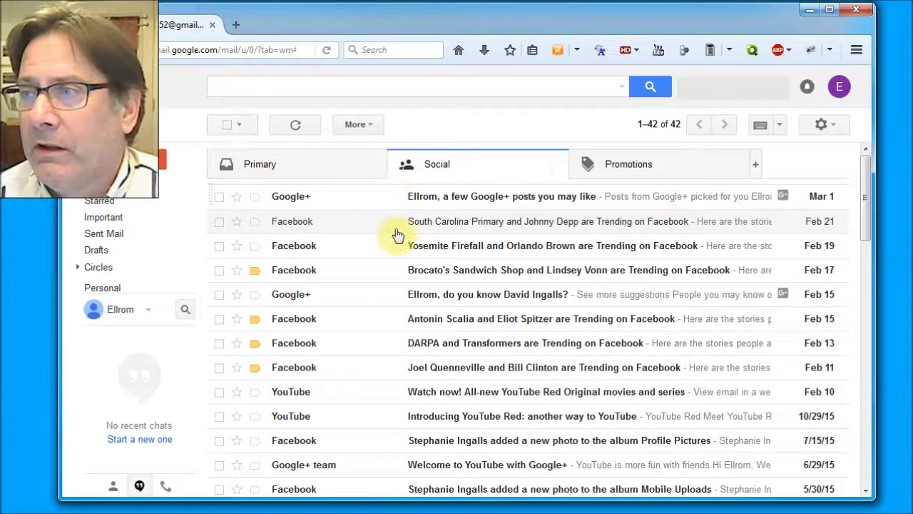
{"action": "mouse_move", "coordinate": [384, 223]}
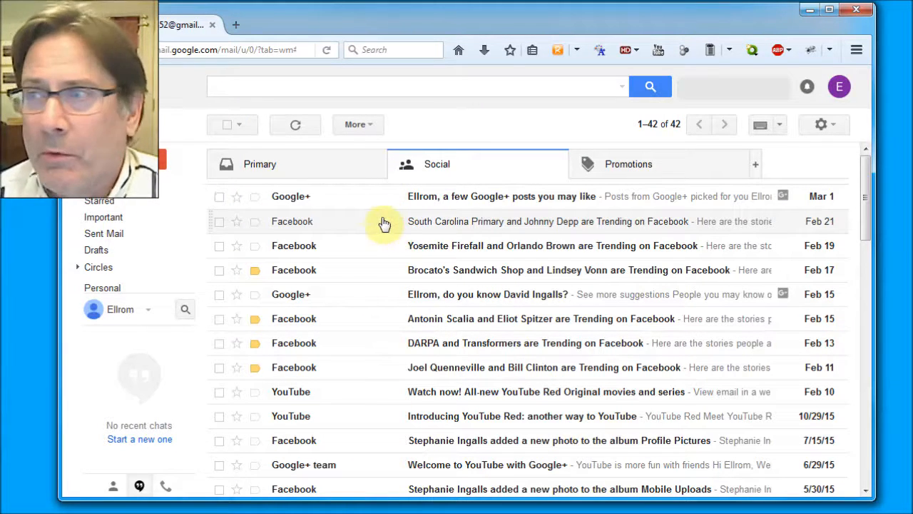
{"action": "left_click", "coordinate": [548, 221]}
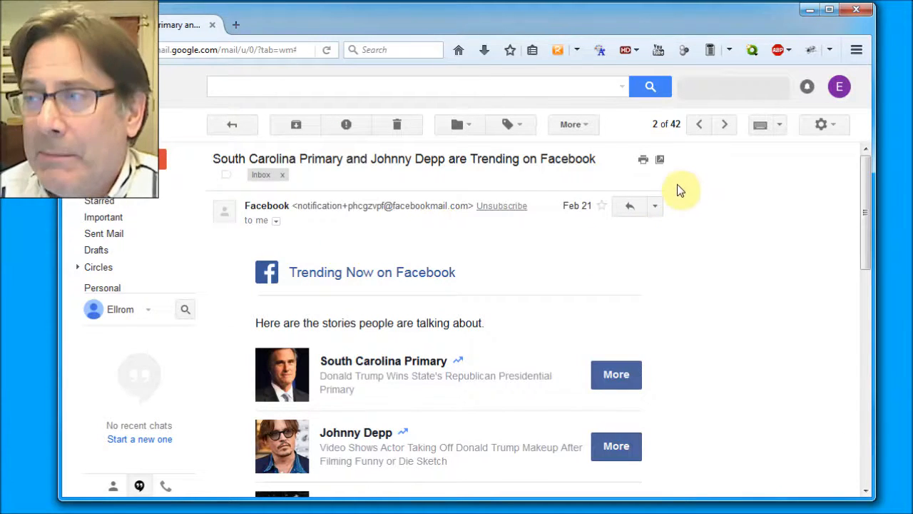
{"action": "mouse_move", "coordinate": [642, 178]}
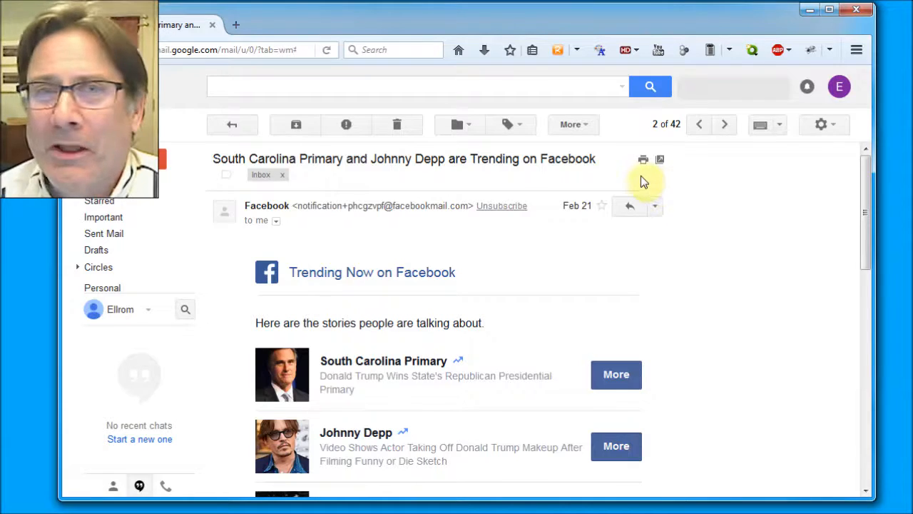
{"action": "mouse_move", "coordinate": [643, 160]}
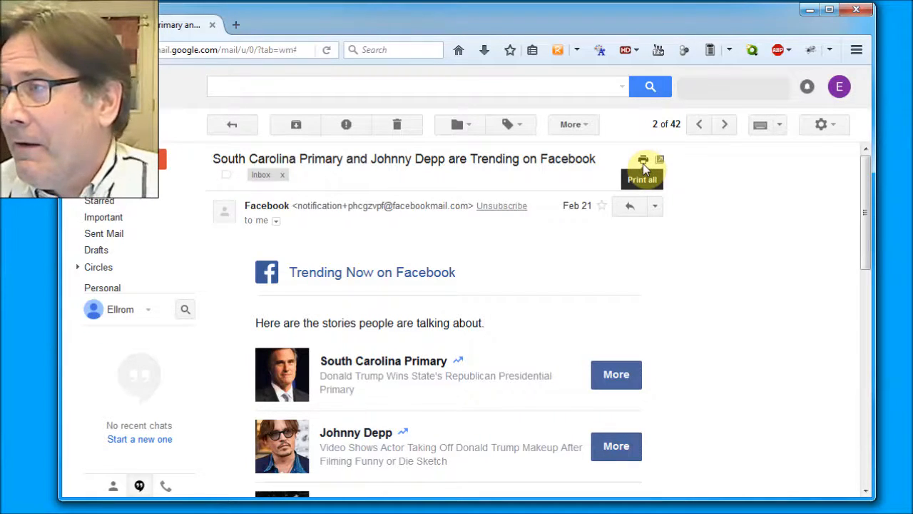
{"action": "mouse_move", "coordinate": [750, 248]}
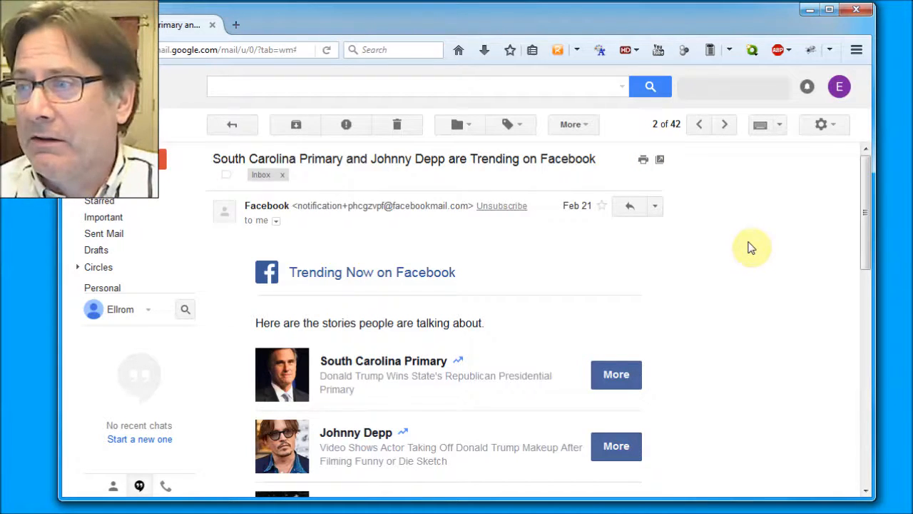
{"action": "mouse_move", "coordinate": [804, 222]}
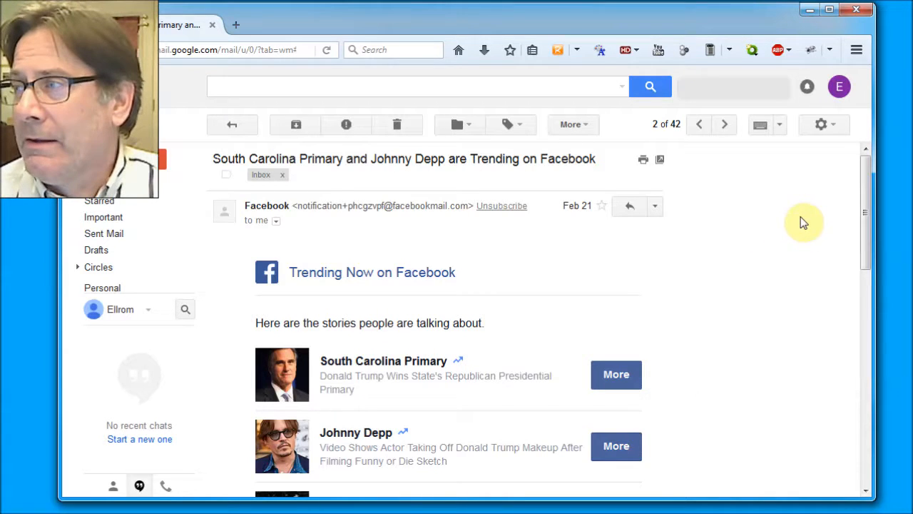
{"action": "mouse_move", "coordinate": [821, 223]}
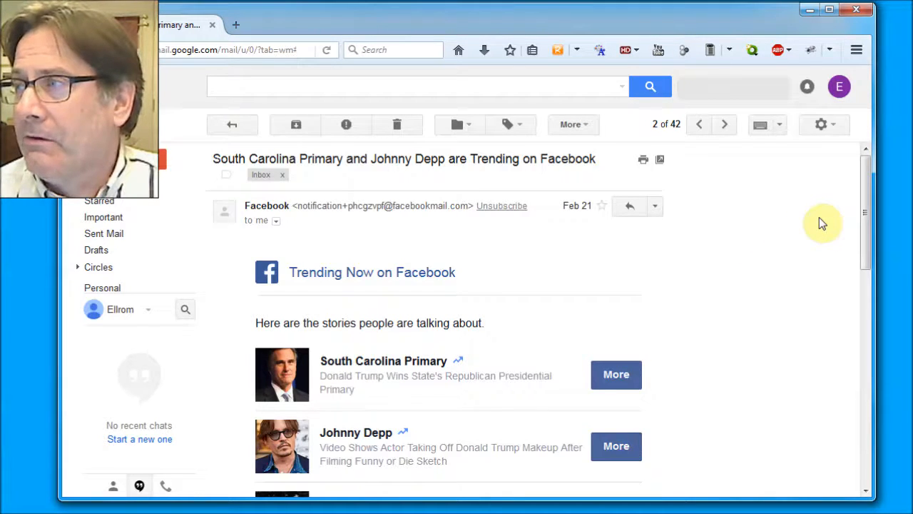
{"action": "mouse_move", "coordinate": [787, 252]}
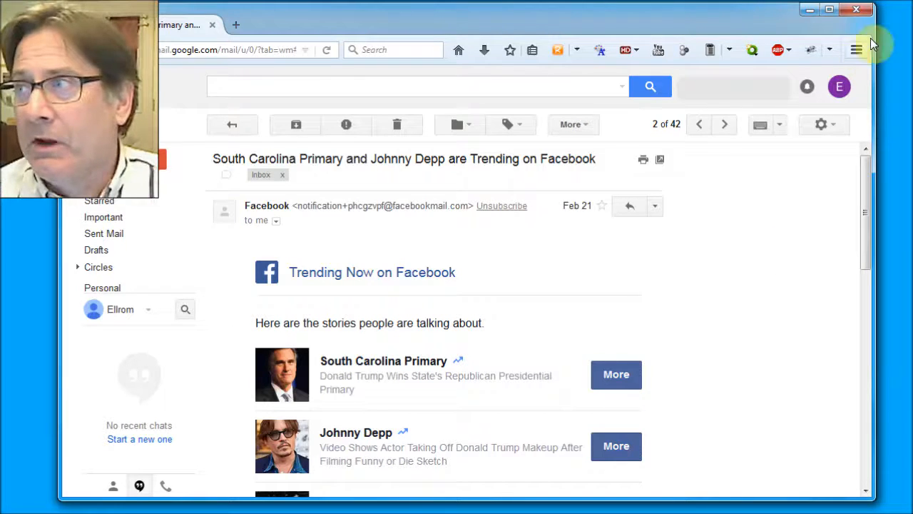
{"action": "left_click", "coordinate": [856, 50]}
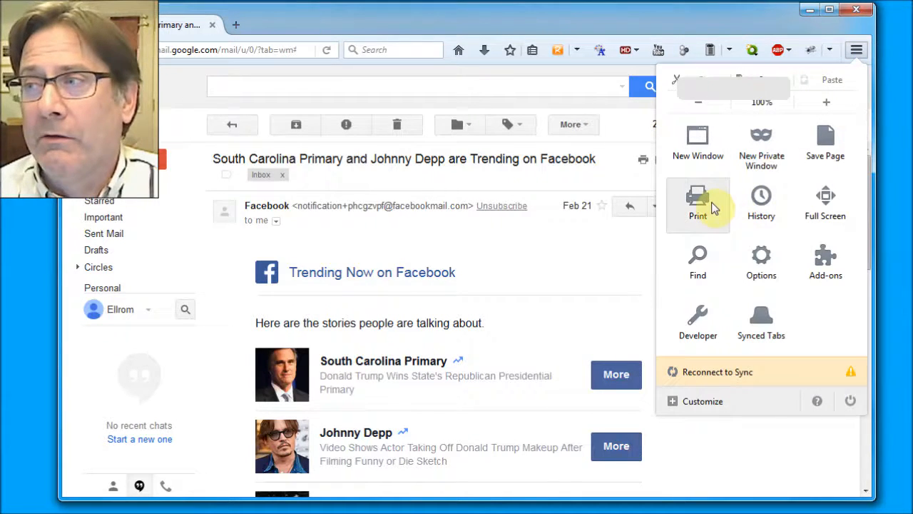
{"action": "mouse_move", "coordinate": [698, 202]}
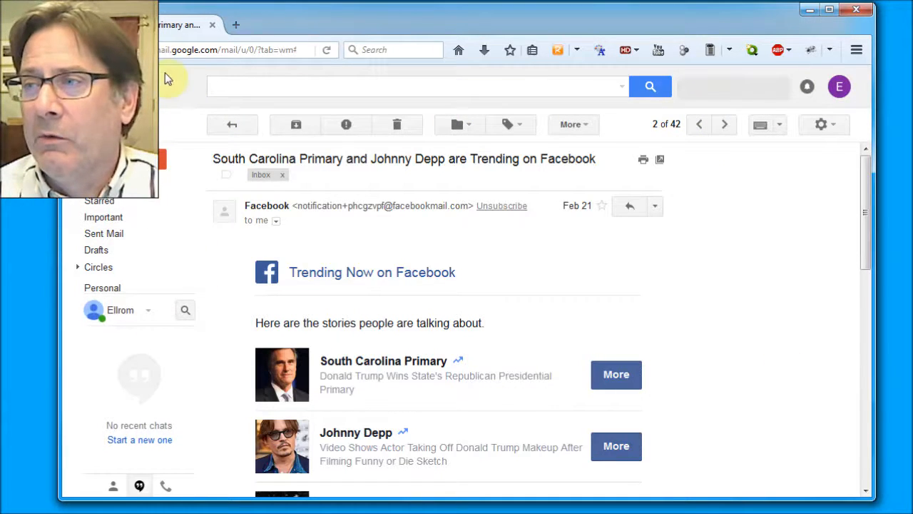
{"action": "mouse_move", "coordinate": [136, 203]}
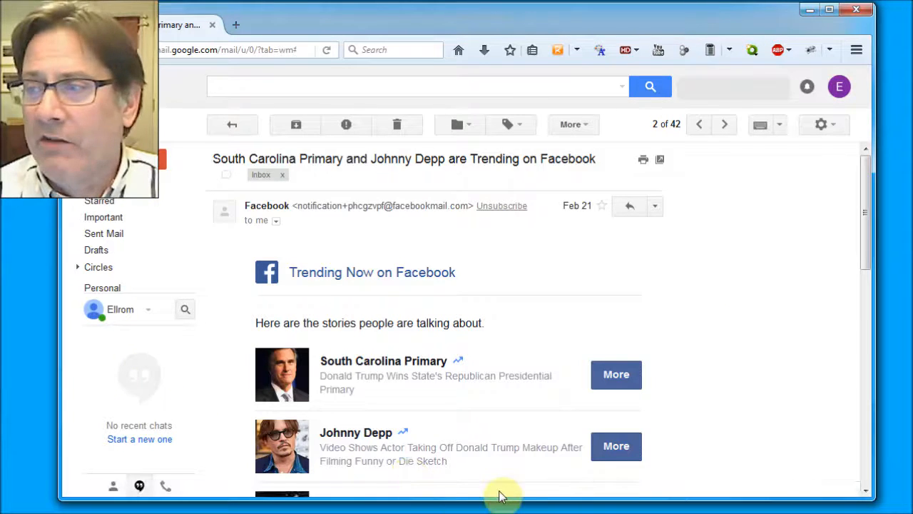
{"action": "mouse_move", "coordinate": [678, 174]}
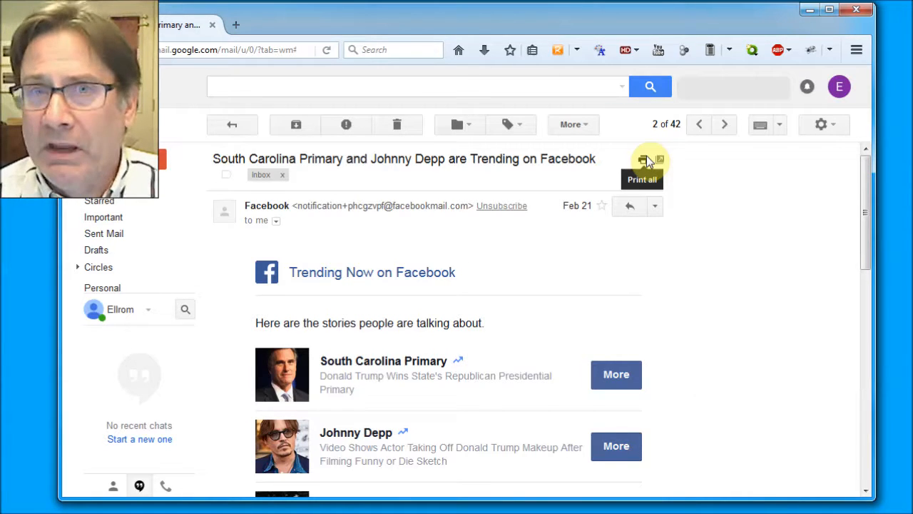
{"action": "mouse_move", "coordinate": [788, 216]}
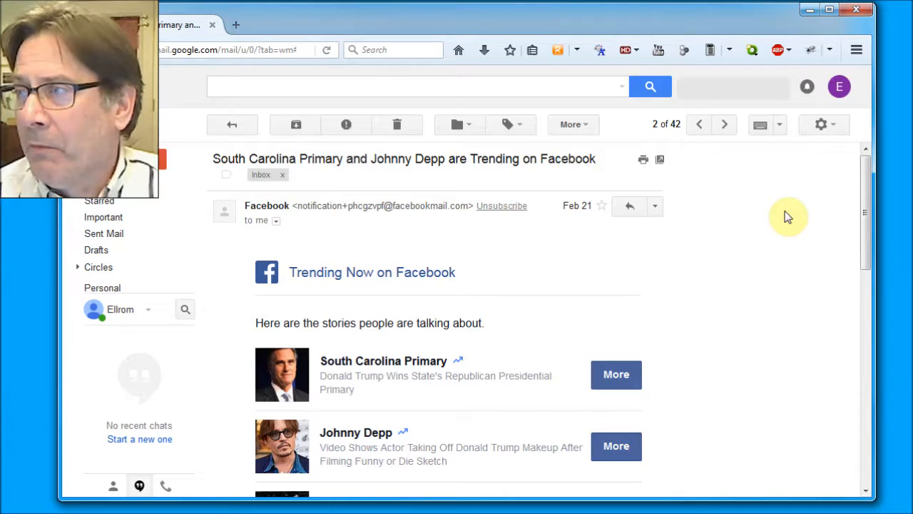
{"action": "mouse_move", "coordinate": [722, 202]}
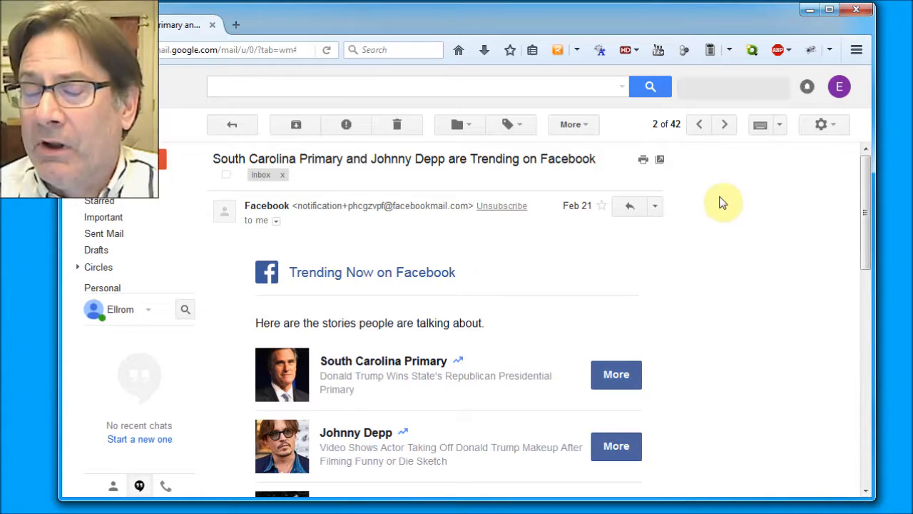
{"action": "mouse_move", "coordinate": [639, 174]}
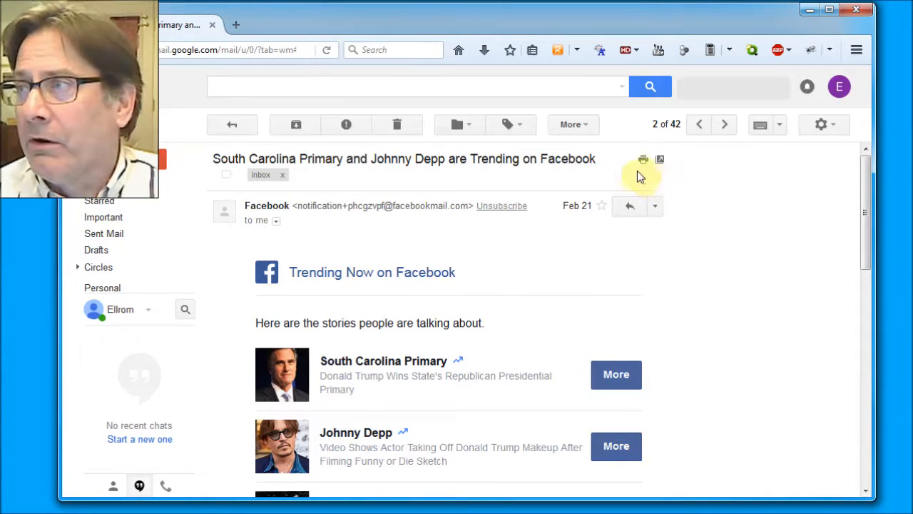
{"action": "mouse_move", "coordinate": [640, 177]}
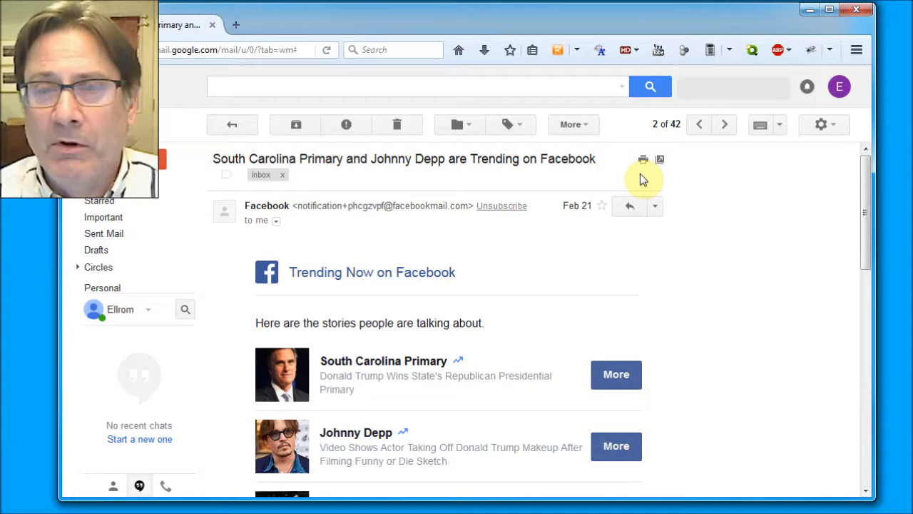
{"action": "mouse_move", "coordinate": [759, 223]}
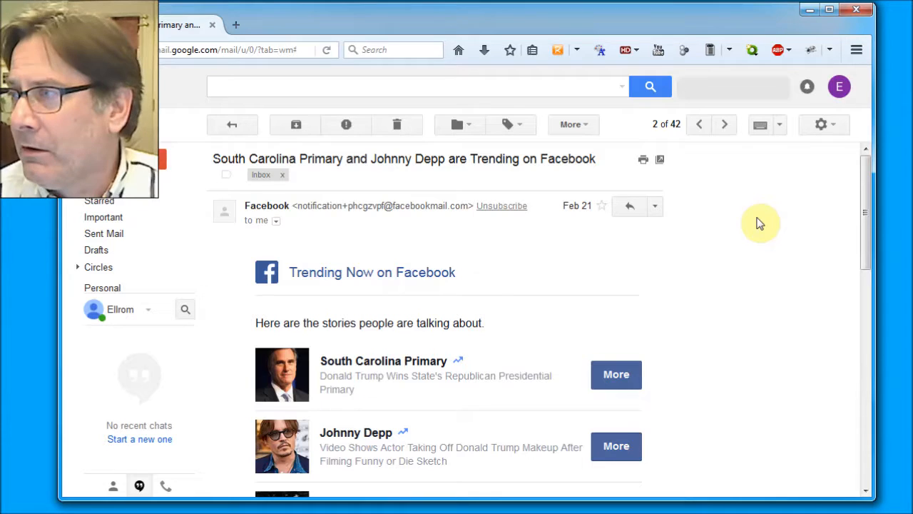
{"action": "mouse_move", "coordinate": [702, 183]}
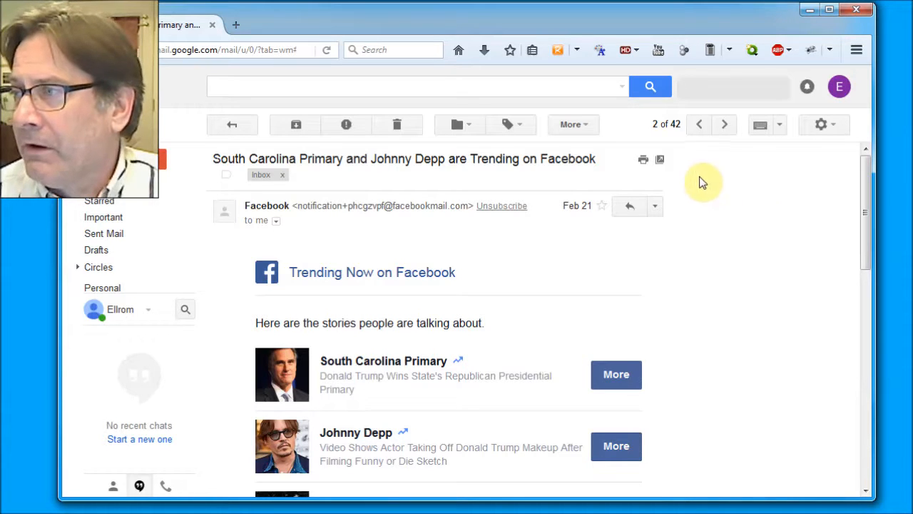
{"action": "mouse_move", "coordinate": [659, 160]}
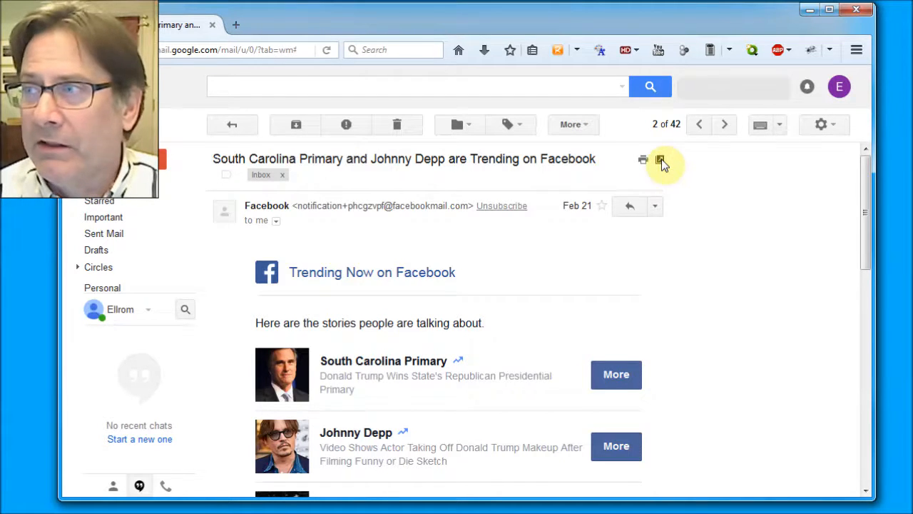
Step: Pop the Facebook trending email out into its own window and read down the message
{"action": "left_click", "coordinate": [659, 160]}
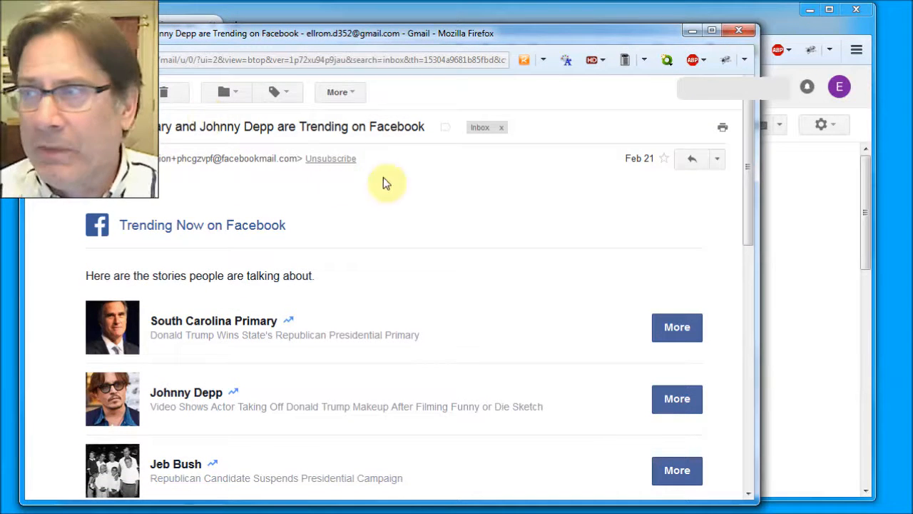
{"action": "scroll", "scroll_direction": "down", "scroll_amount": 3}
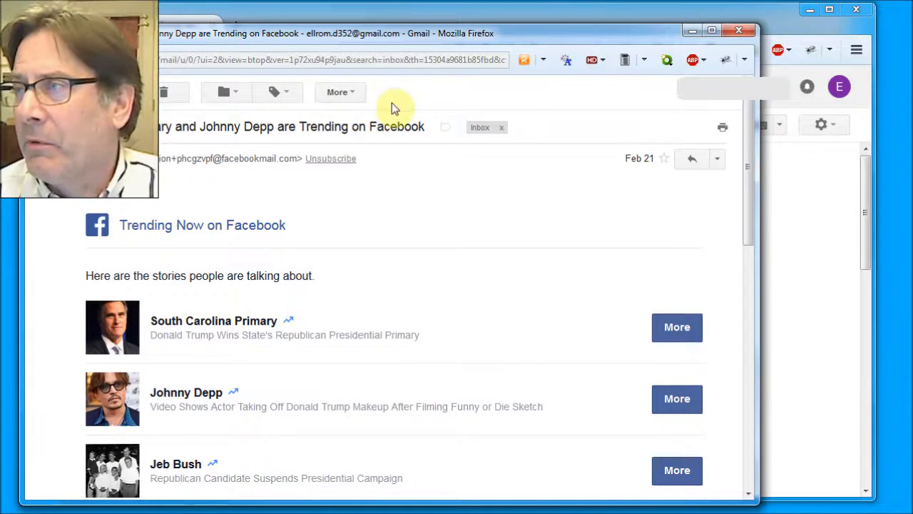
{"action": "mouse_move", "coordinate": [722, 129]}
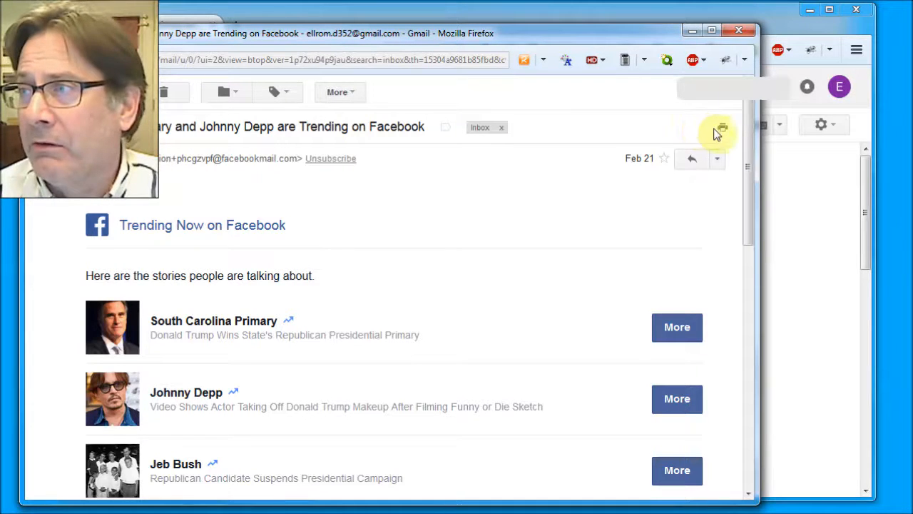
{"action": "mouse_move", "coordinate": [722, 129]}
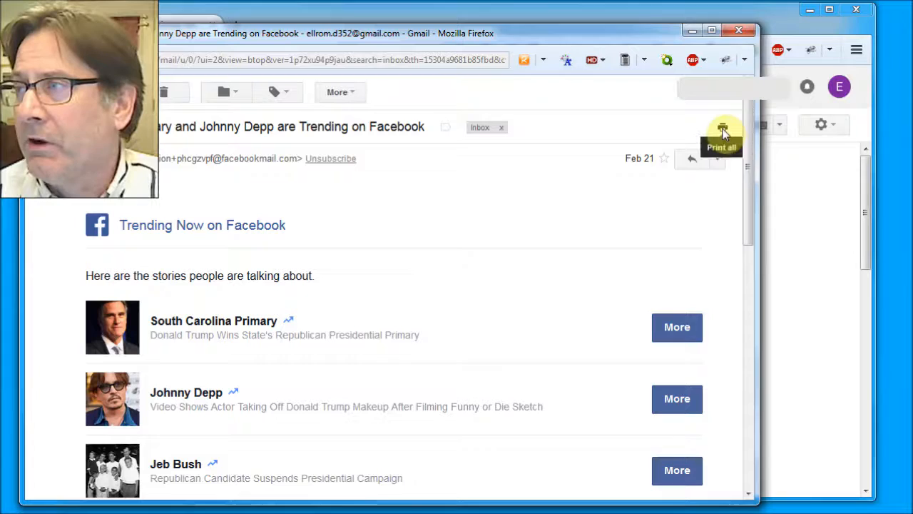
Step: Start Print all from the pop-out window, cancel the print, and close the printable tab
{"action": "left_click", "coordinate": [722, 129]}
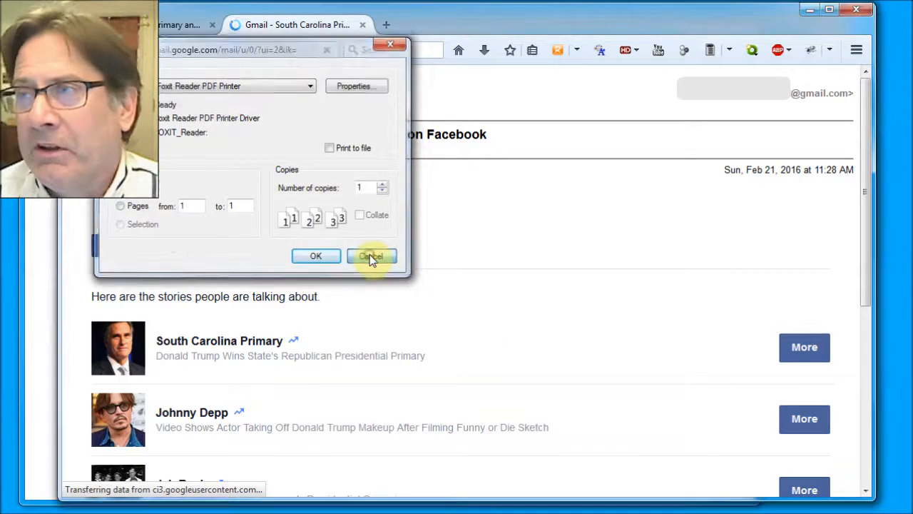
{"action": "left_click", "coordinate": [371, 256]}
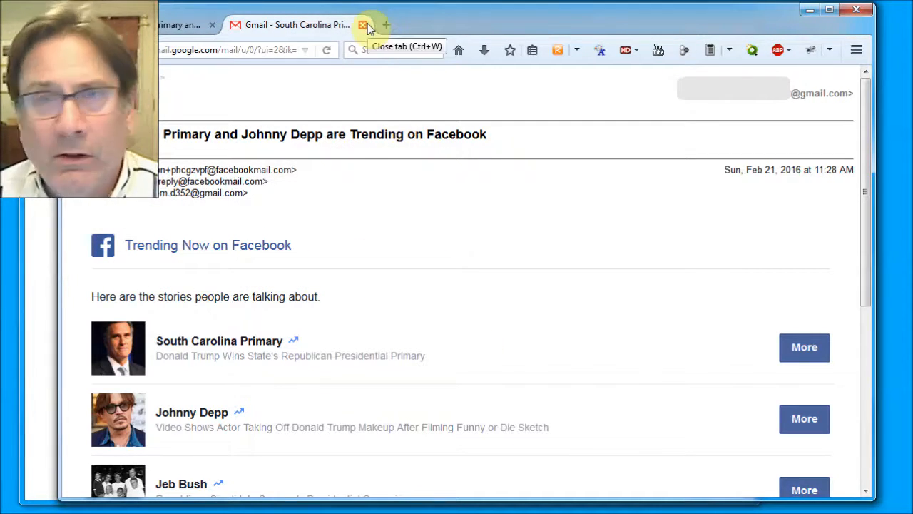
{"action": "left_click", "coordinate": [364, 24]}
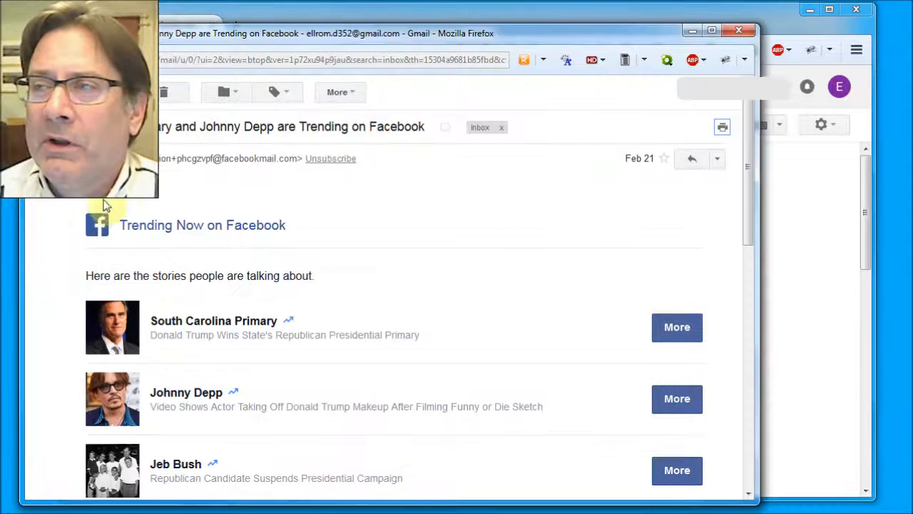
{"action": "mouse_move", "coordinate": [739, 33]}
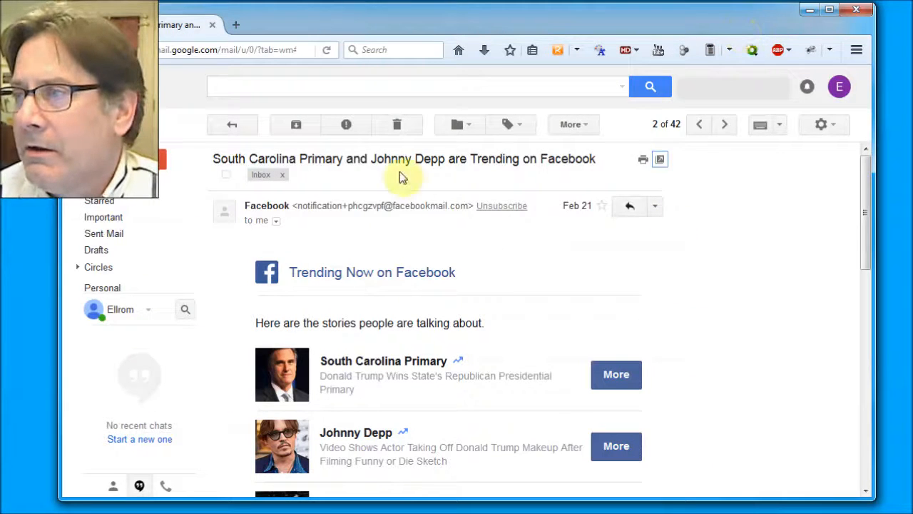
{"action": "mouse_move", "coordinate": [801, 255]}
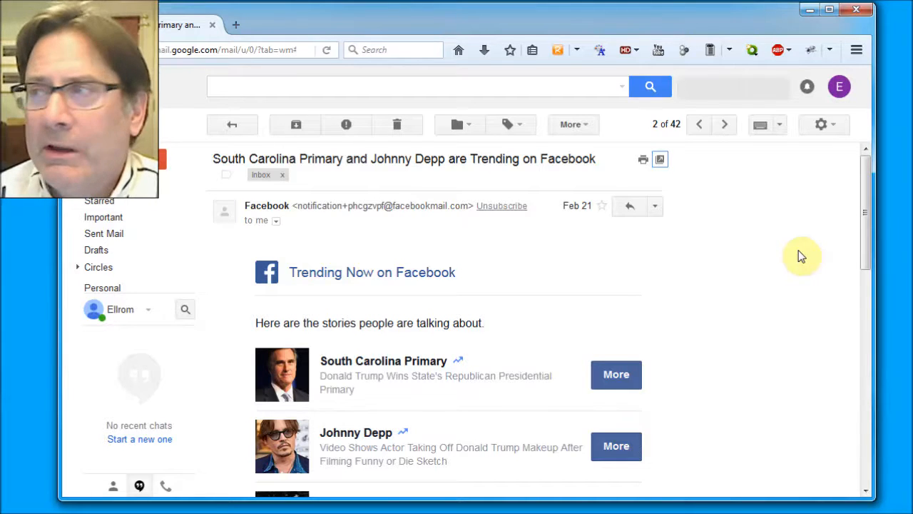
{"action": "scroll", "scroll_direction": "down", "scroll_amount": 3}
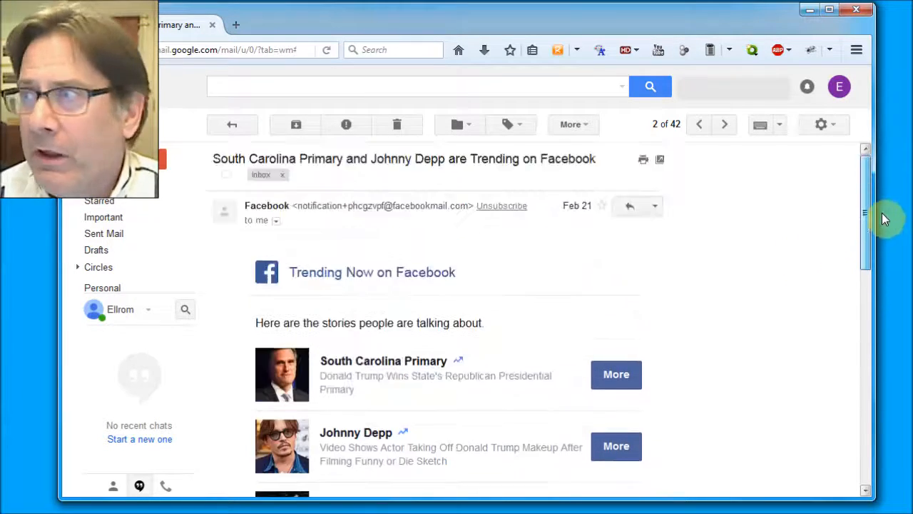
{"action": "scroll", "scroll_direction": "down", "scroll_amount": 3}
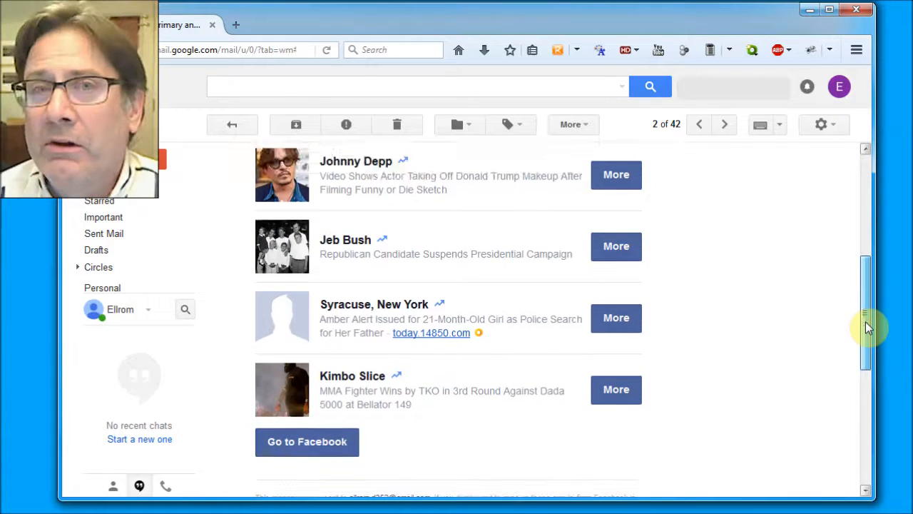
{"action": "scroll", "scroll_direction": "down", "scroll_amount": 3}
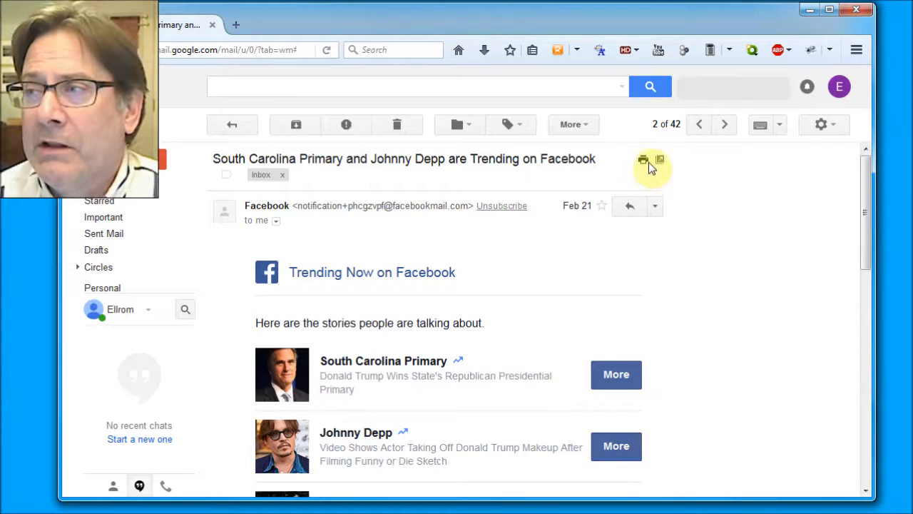
{"action": "mouse_move", "coordinate": [642, 160]}
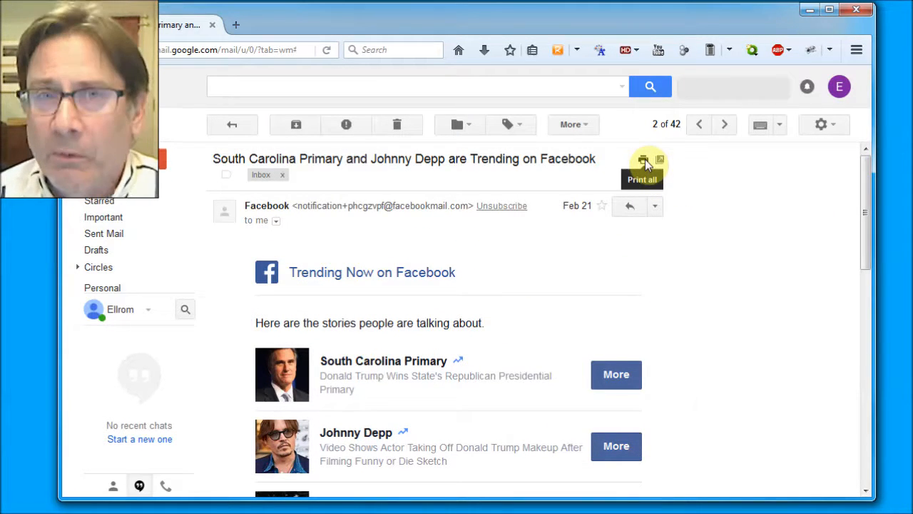
{"action": "mouse_move", "coordinate": [869, 176]}
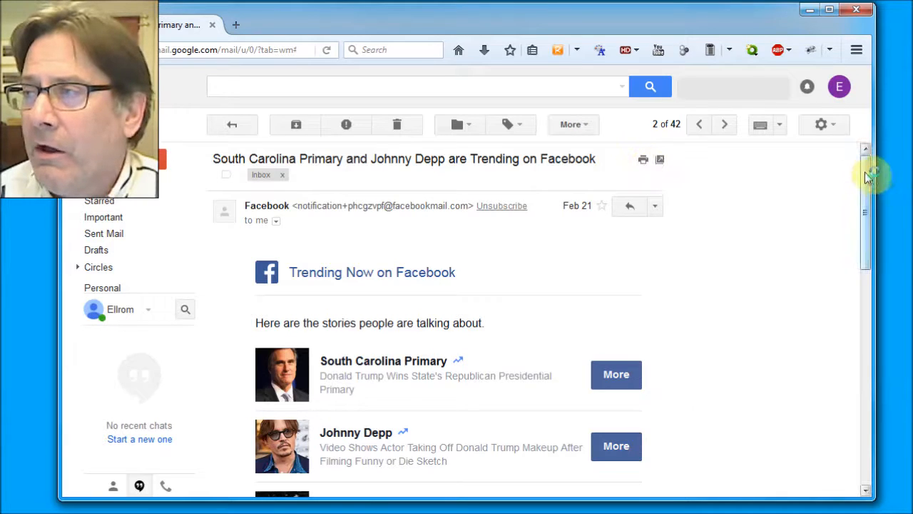
{"action": "scroll", "scroll_direction": "down", "scroll_amount": 3}
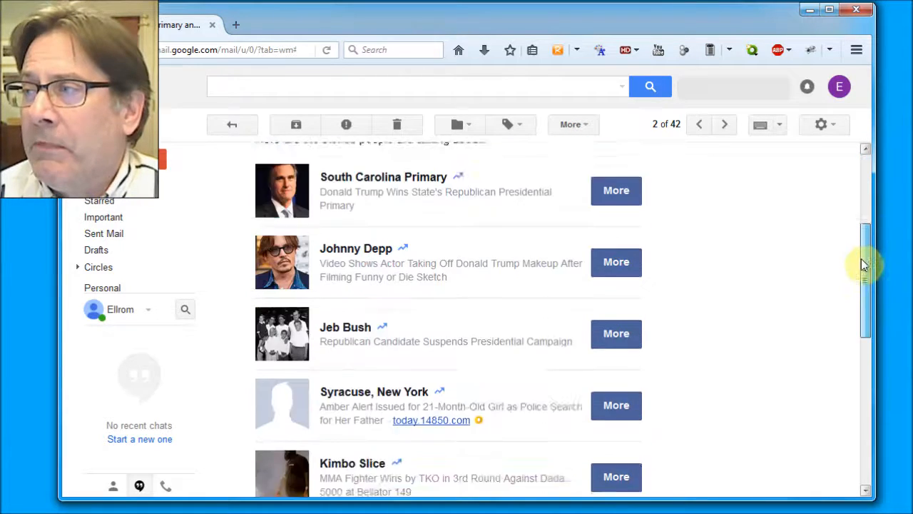
{"action": "scroll", "scroll_direction": "down", "scroll_amount": 3}
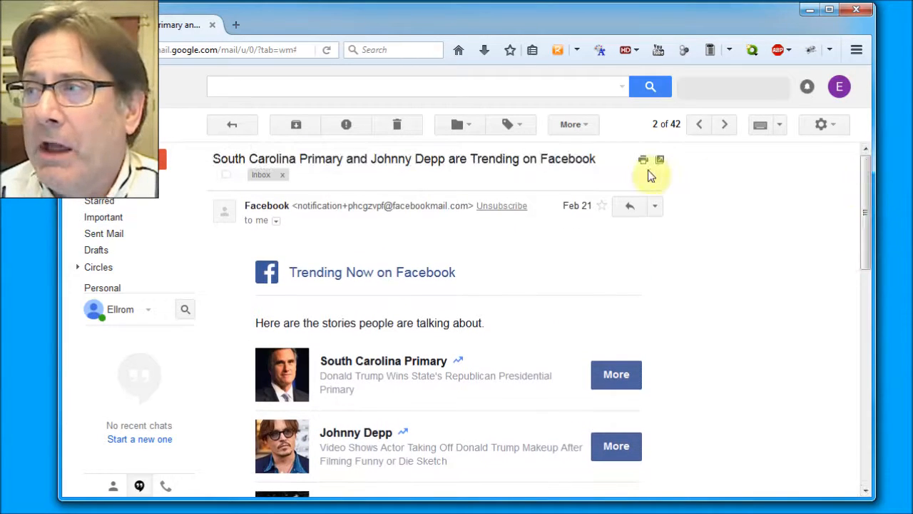
{"action": "mouse_move", "coordinate": [859, 188]}
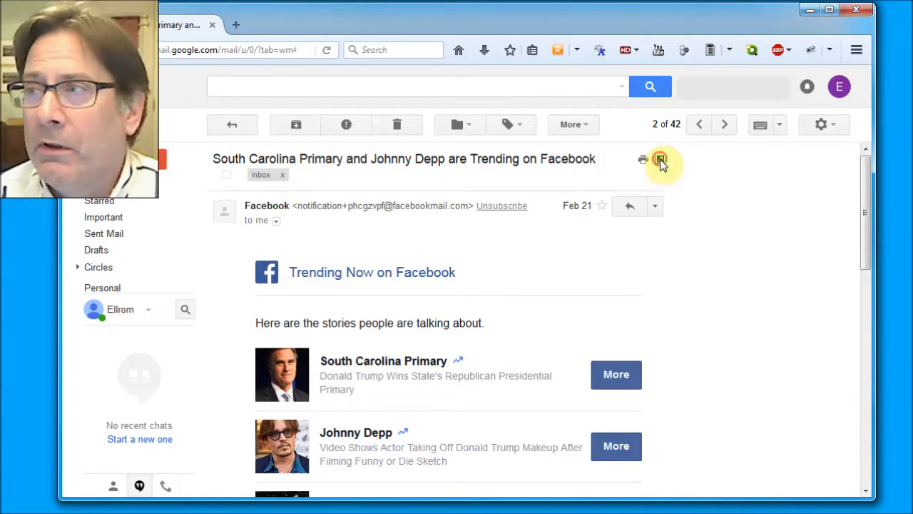
Step: Pop the trending email into its own window again and read down the message
{"action": "left_click", "coordinate": [642, 160]}
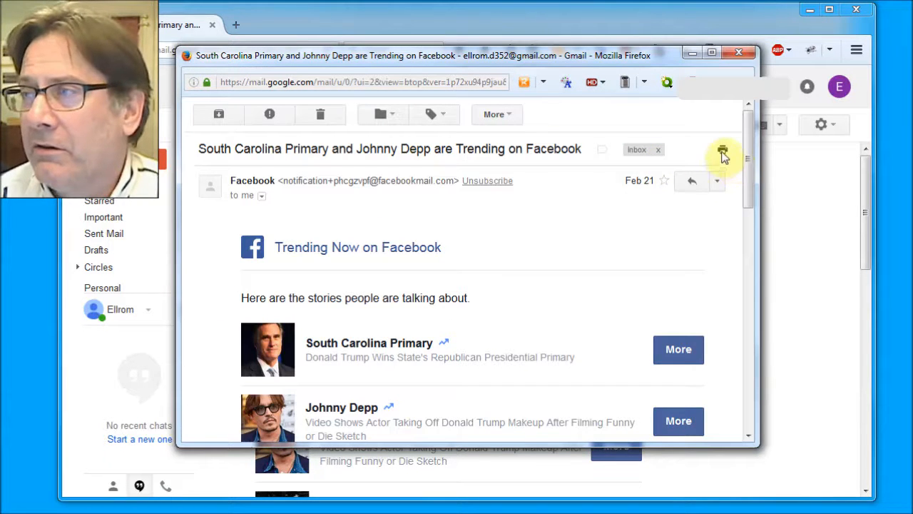
{"action": "scroll", "scroll_direction": "down", "scroll_amount": 3}
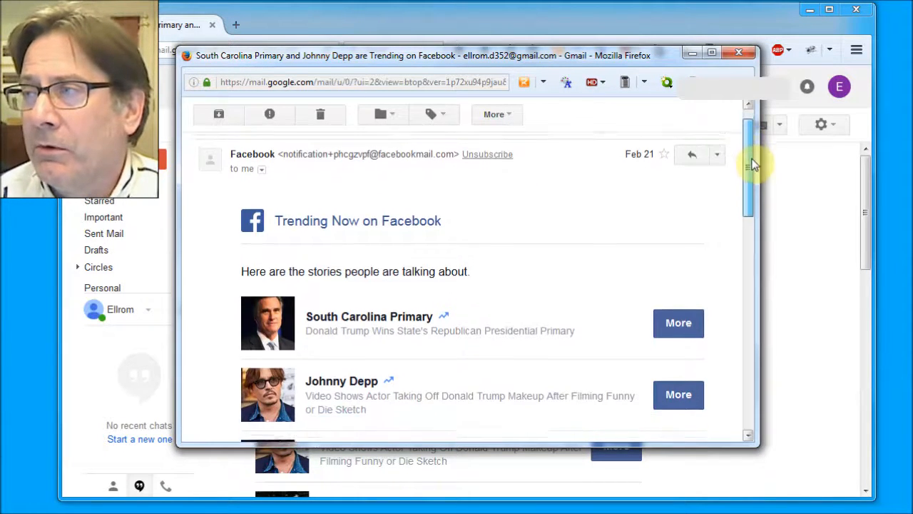
{"action": "scroll", "scroll_direction": "down", "scroll_amount": 3}
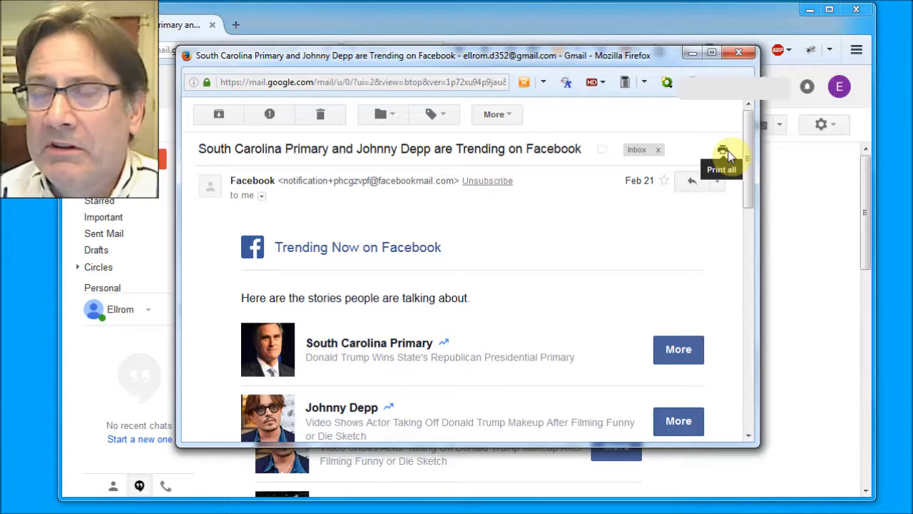
{"action": "mouse_move", "coordinate": [735, 69]}
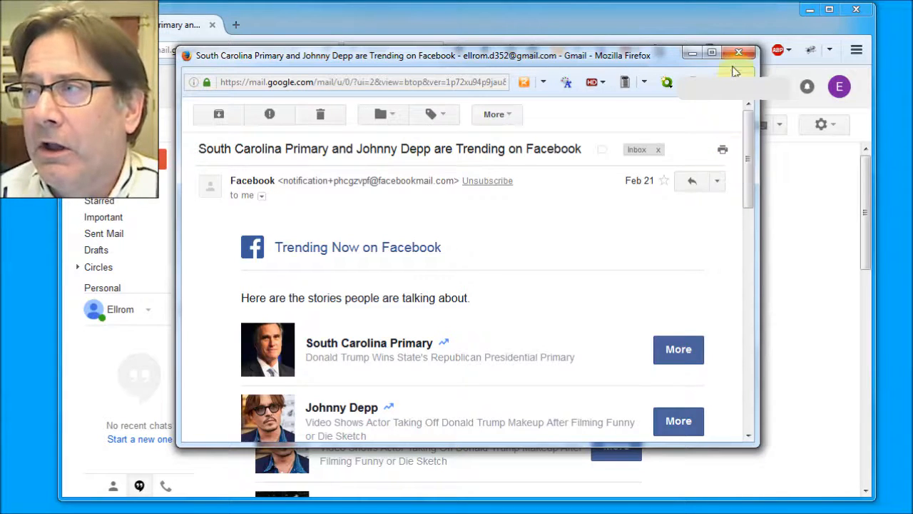